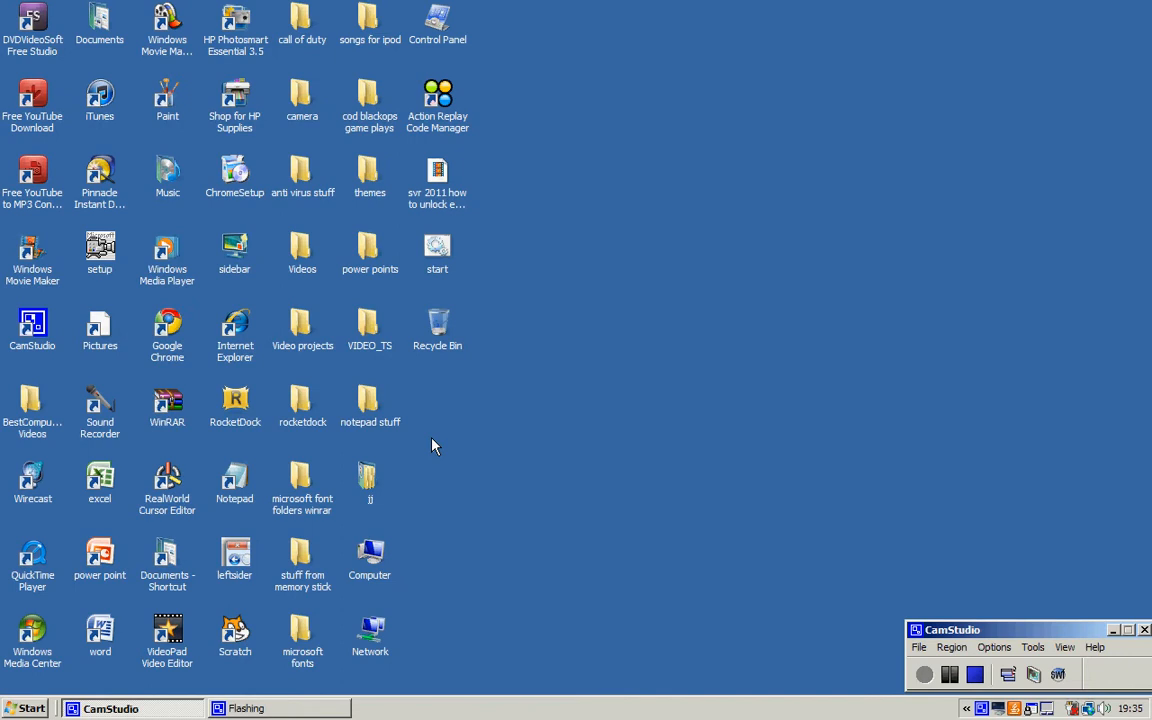
{"action": "mouse_move", "coordinate": [418, 8]}
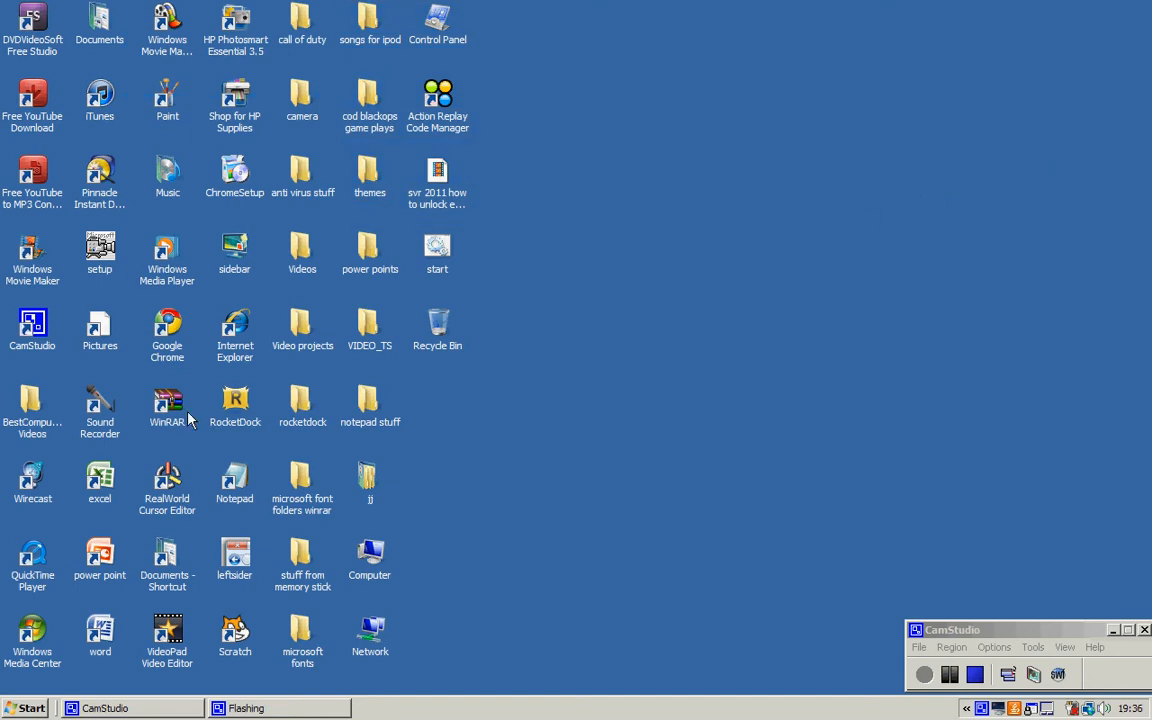
{"action": "mouse_move", "coordinate": [190, 349]}
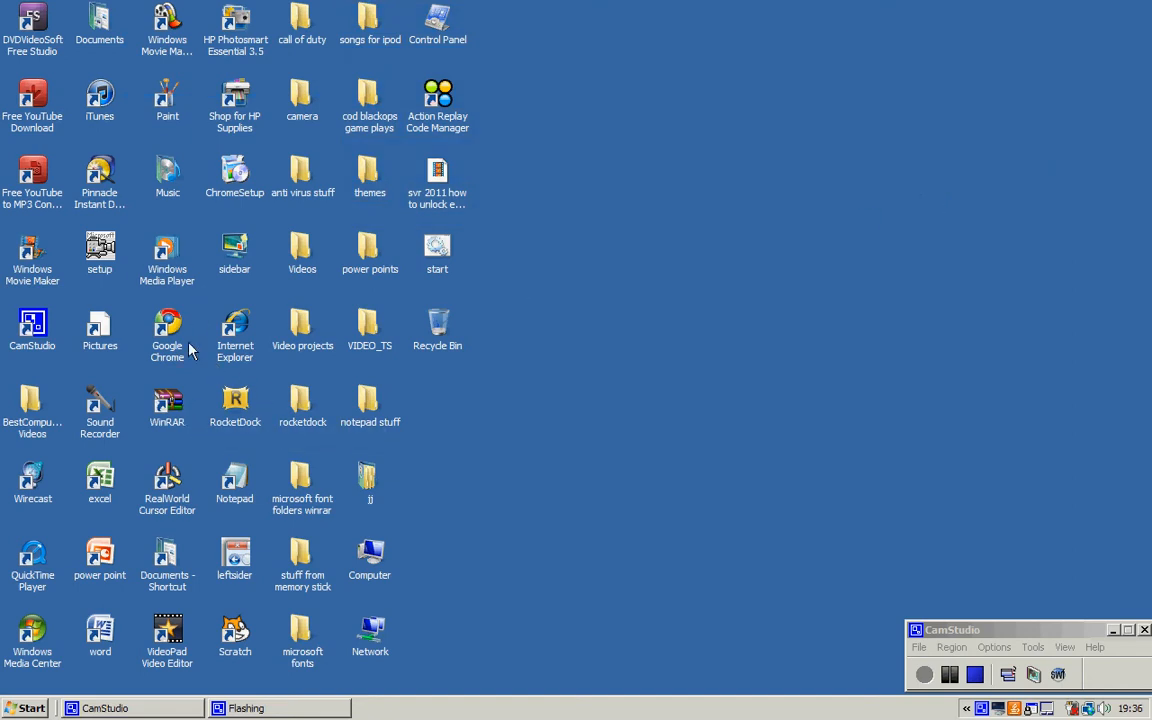
{"action": "mouse_move", "coordinate": [518, 463]}
{"action": "type", "text": "youtube"}
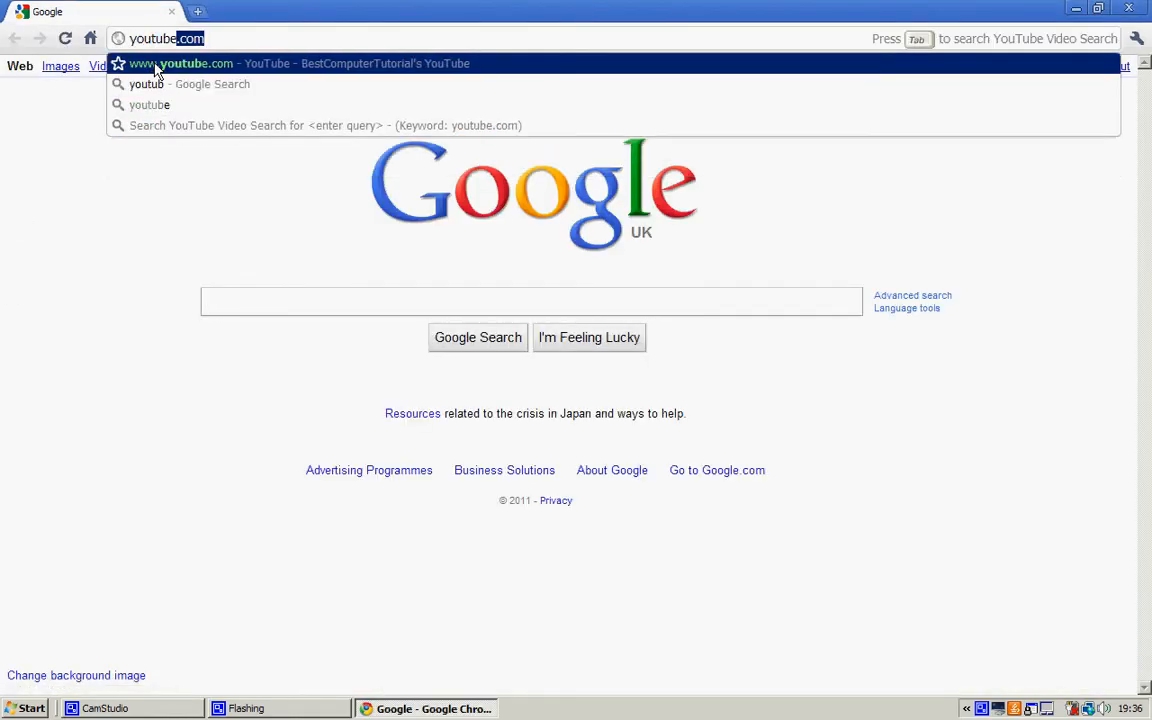
- Go to the YouTube home page and pick the Alex Clare 'Too Close' video
{"action": "left_click", "coordinate": [182, 63]}
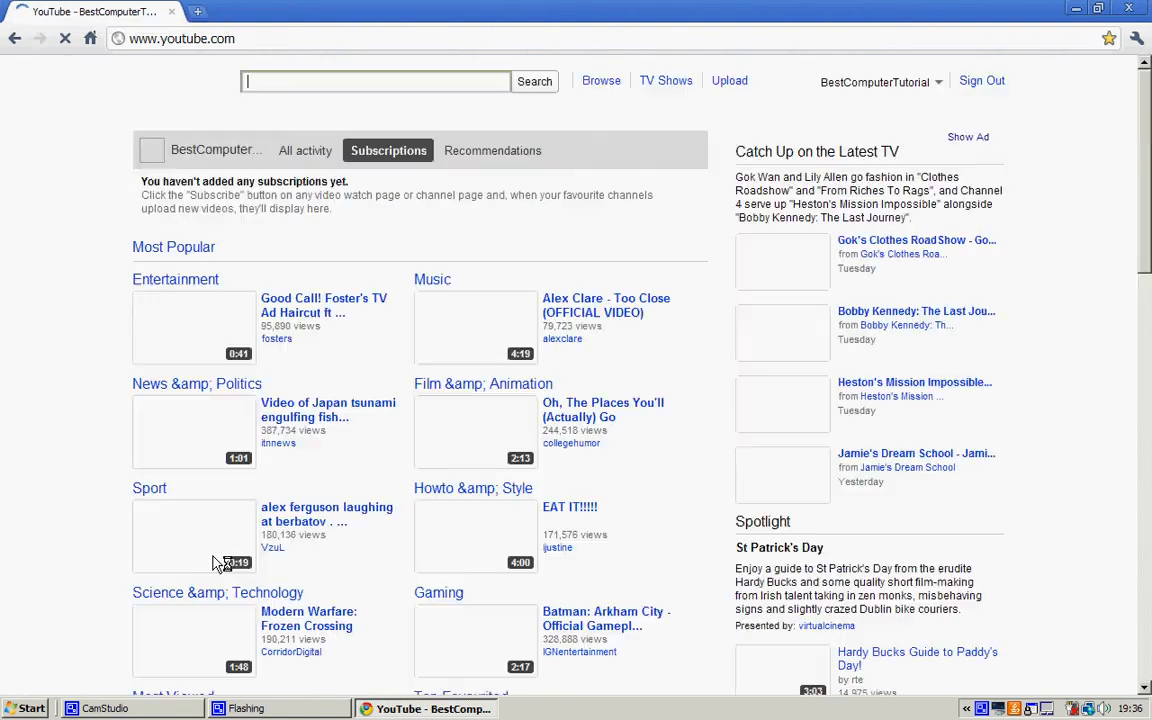
{"action": "left_click", "coordinate": [878, 82]}
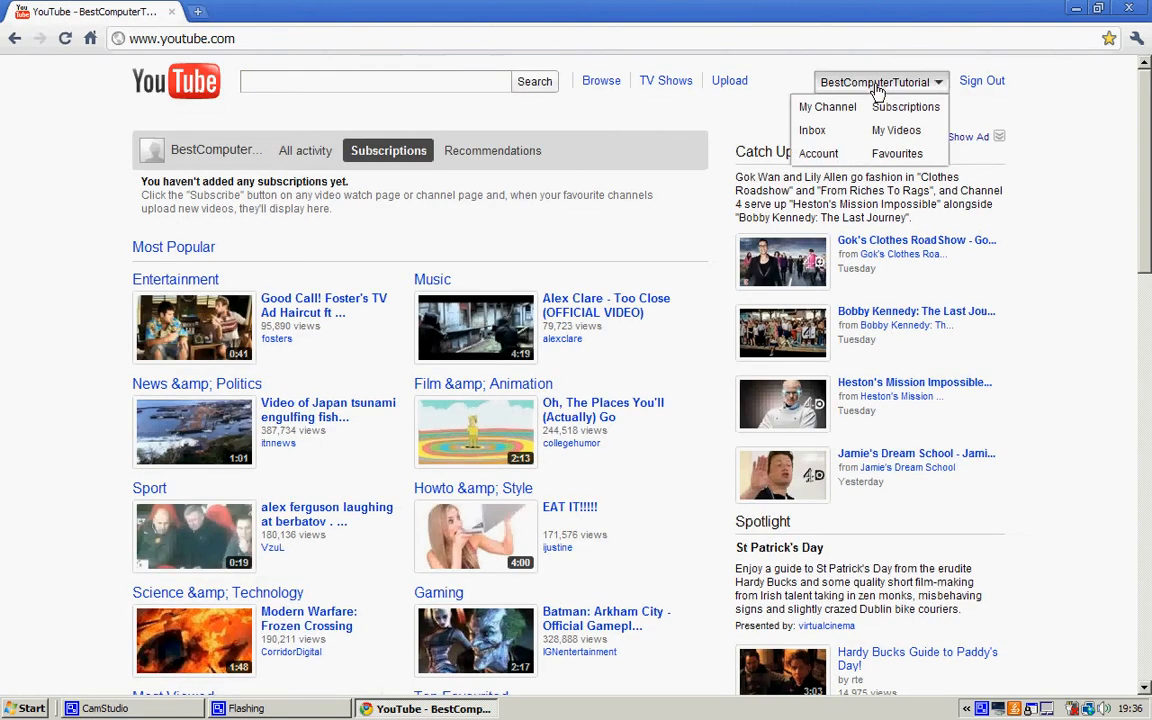
{"action": "mouse_move", "coordinate": [688, 124]}
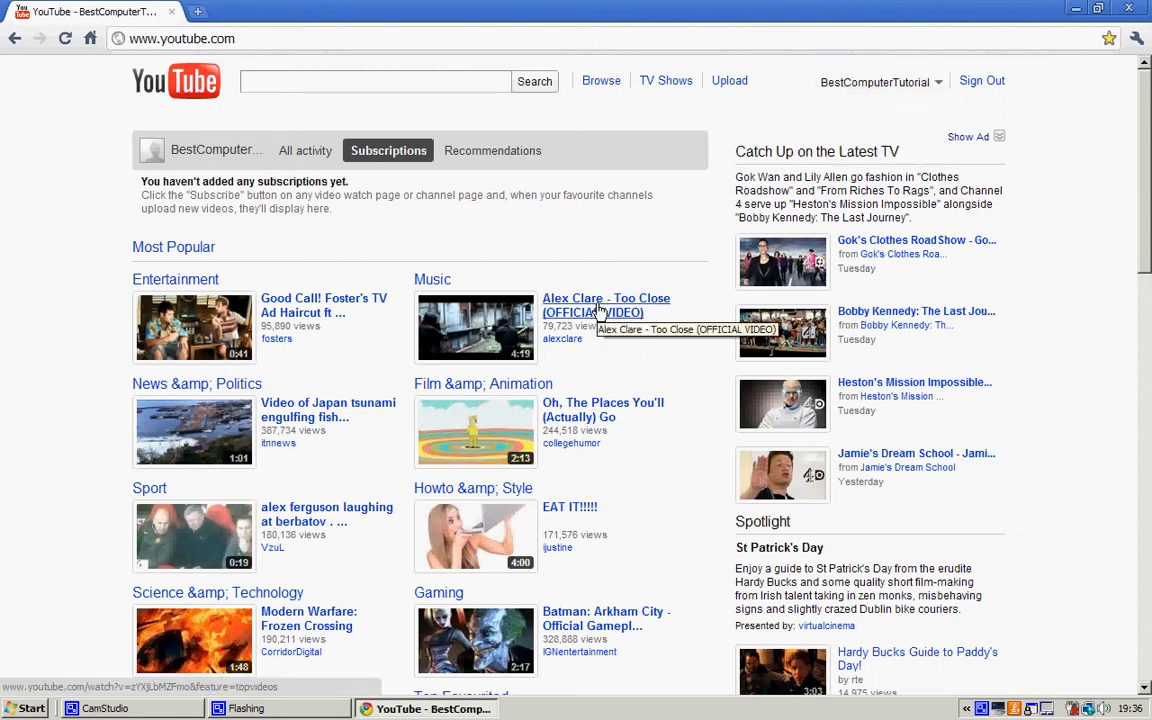
{"action": "left_click", "coordinate": [606, 305]}
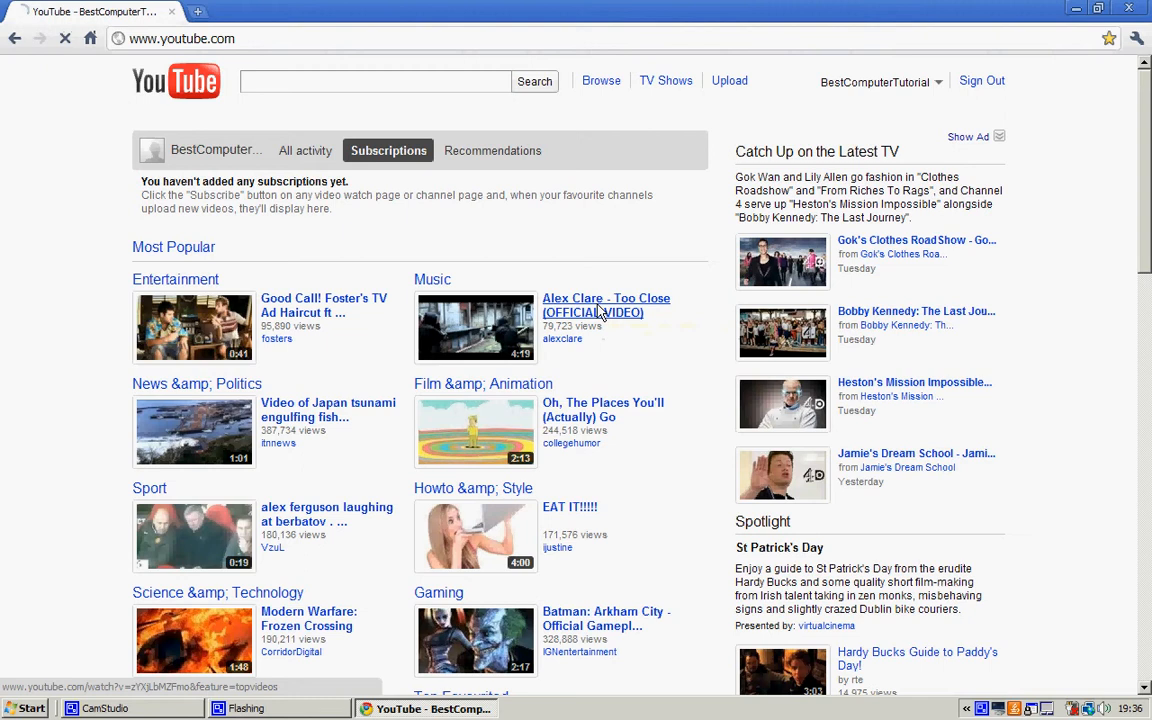
- Load the 'Alex Clare - Too Close (OFFICIAL VIDEO)' watch page from the Music section
{"action": "left_click", "coordinate": [606, 305]}
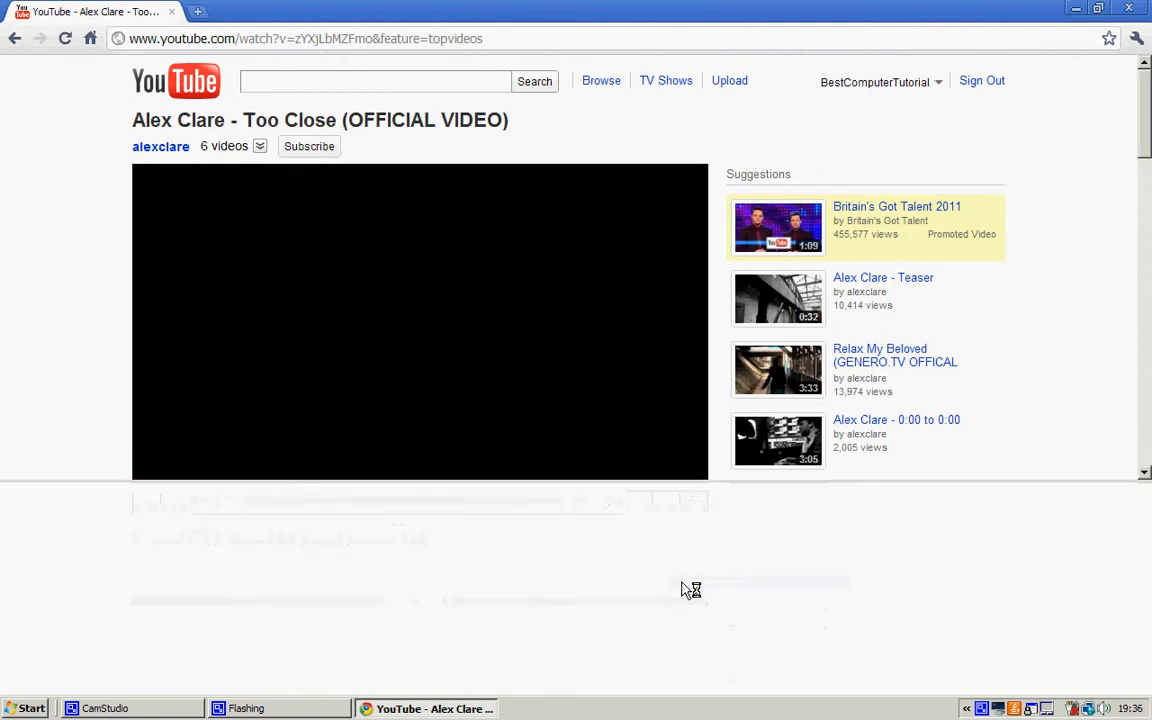
- Open Chrome's developer tools (F12) to edit the video's view count
{"action": "key", "text": "F12"}
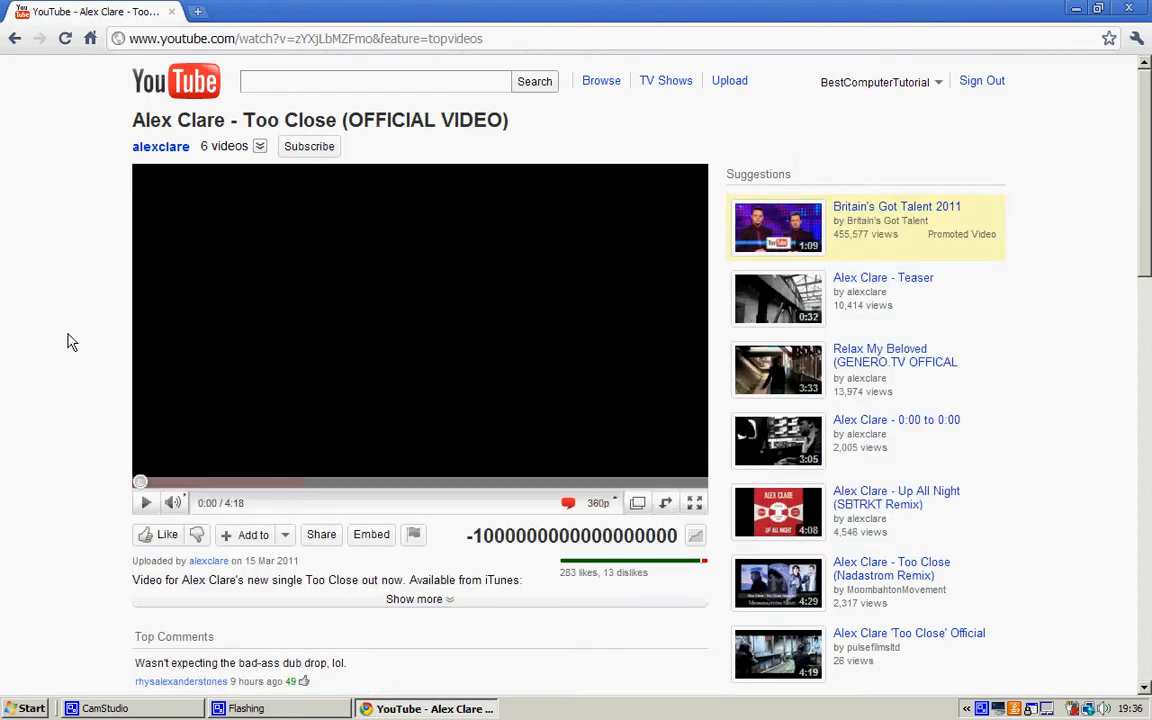
- Close the Chrome window, leaving the Windows desktop visible
{"action": "left_click", "coordinate": [145, 502]}
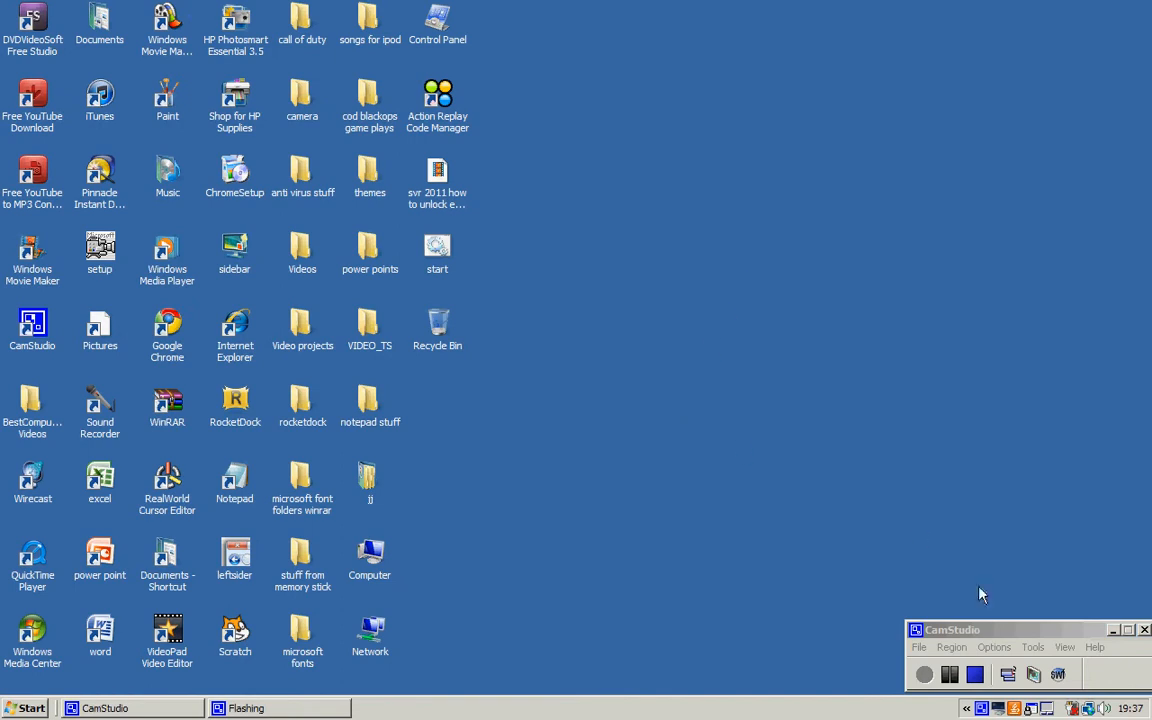
{"action": "mouse_move", "coordinate": [968, 505]}
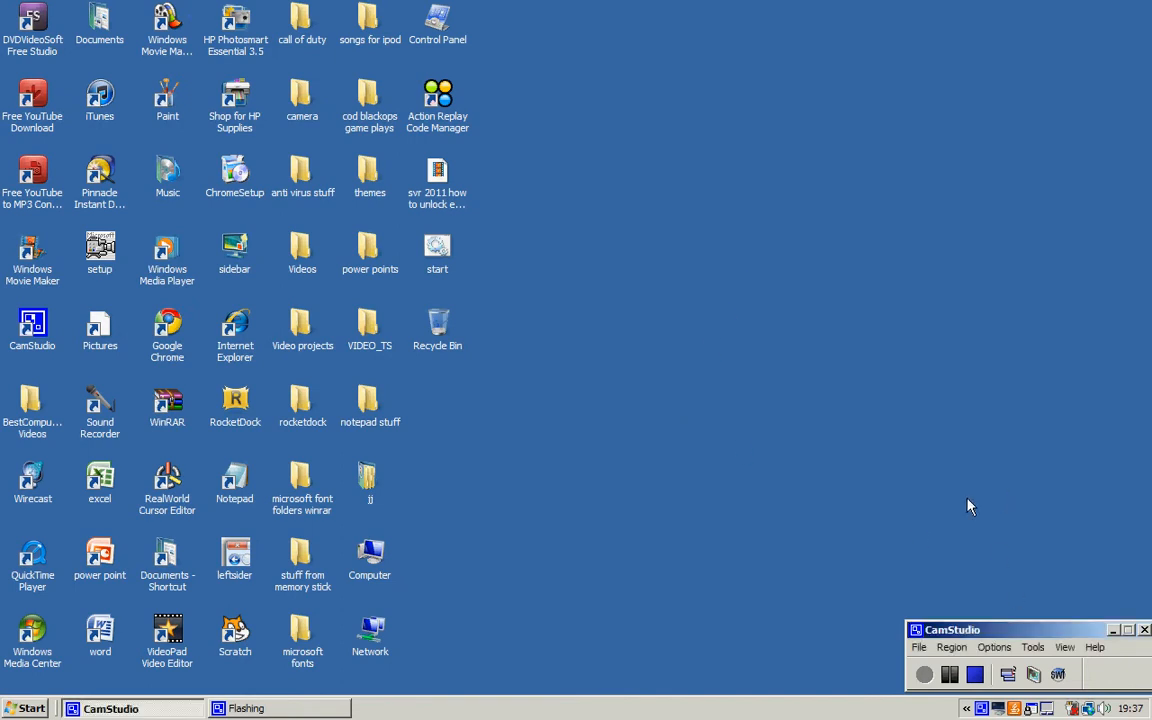
{"action": "mouse_move", "coordinate": [490, 700]}
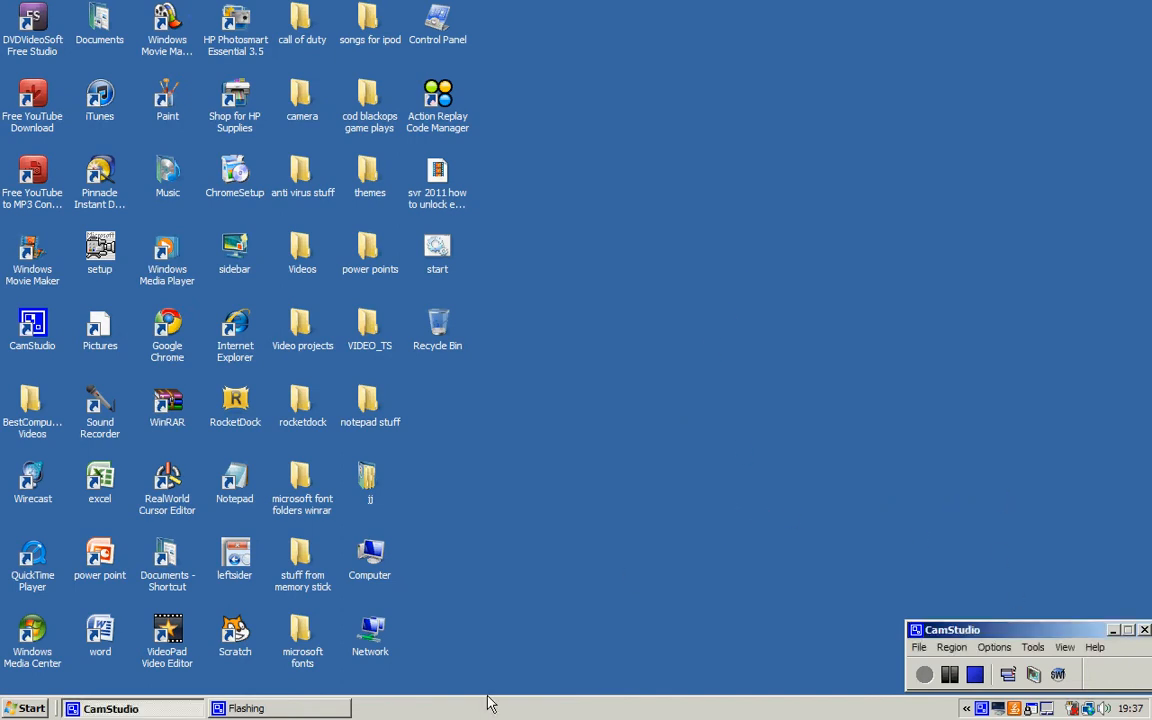